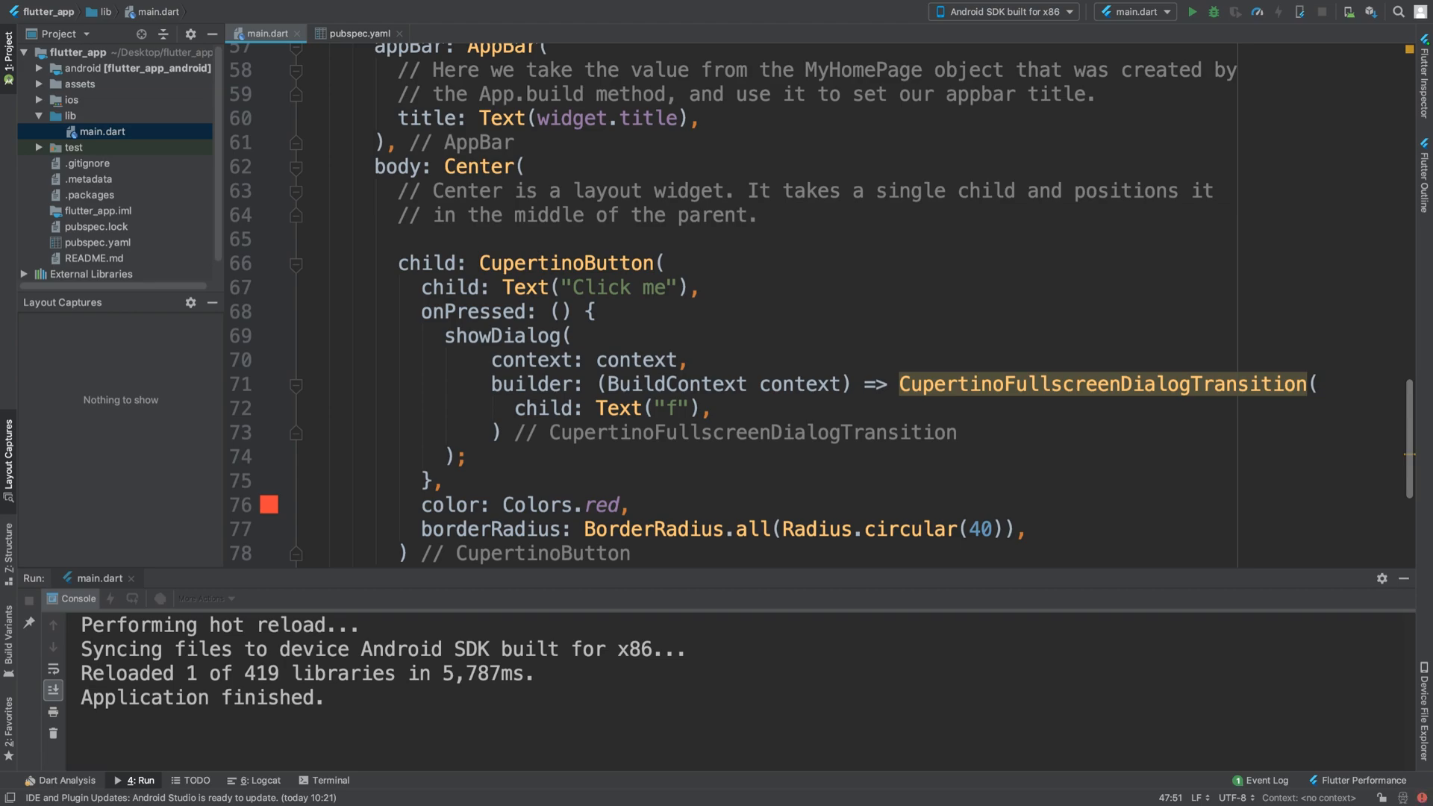
# Scroll down to the build method whose Scaffold body is cleared for a new return statement.
pyautogui.scroll(-3)
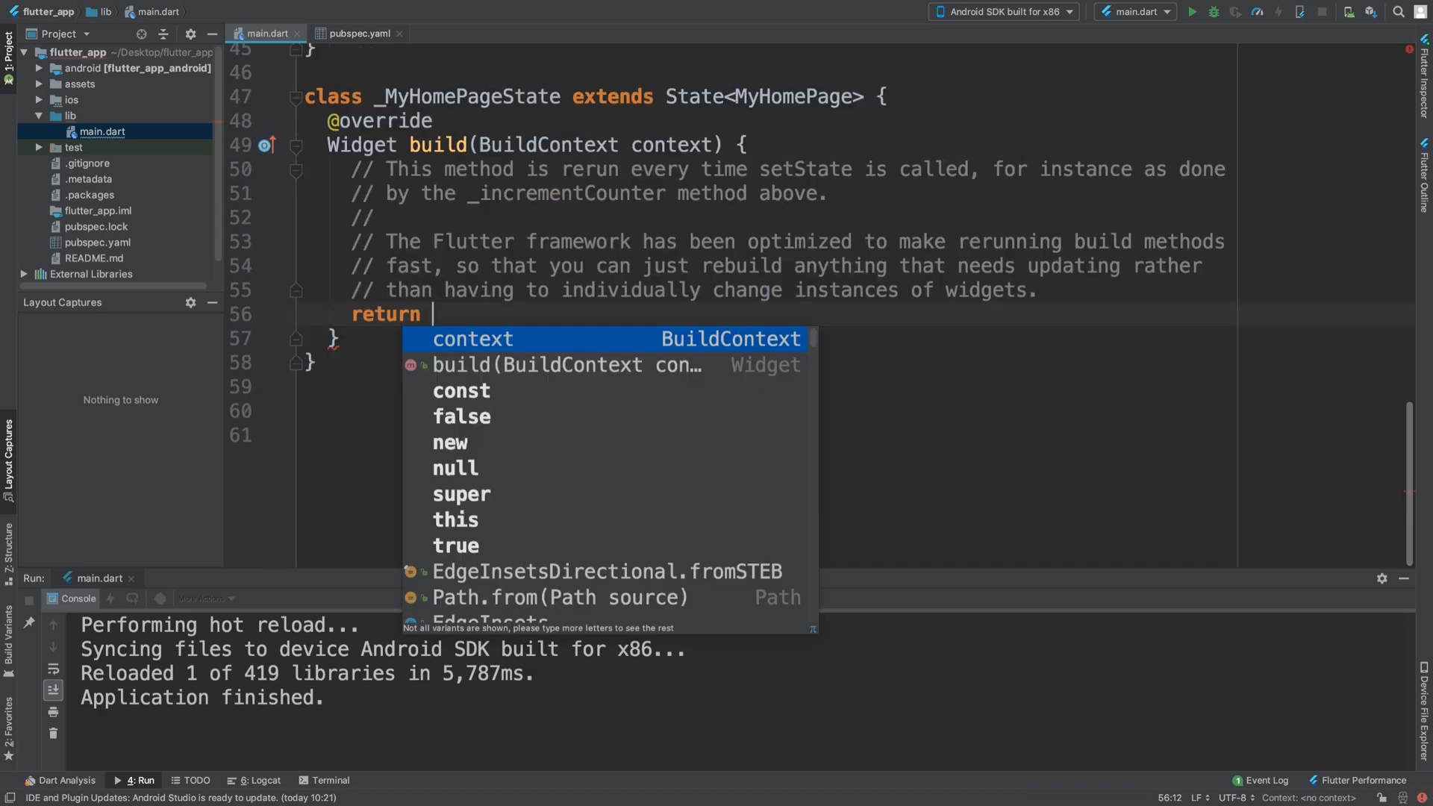
# Return a CupertinoPageScaffold whose navigationBar is a CupertinoNavigationBar with a trailing argument.
pyautogui.write('Cuperti')
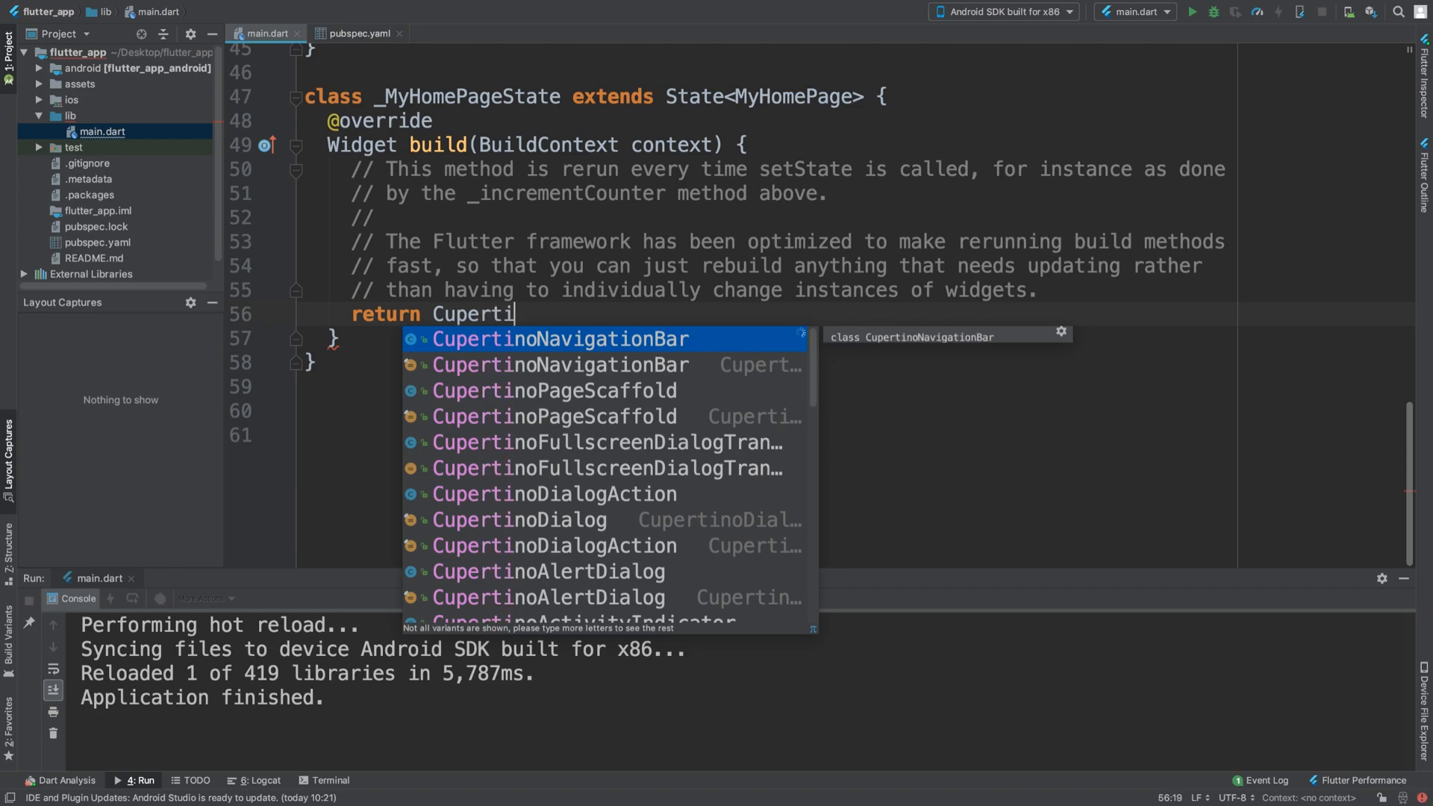
pyautogui.doubleClick(552, 389)
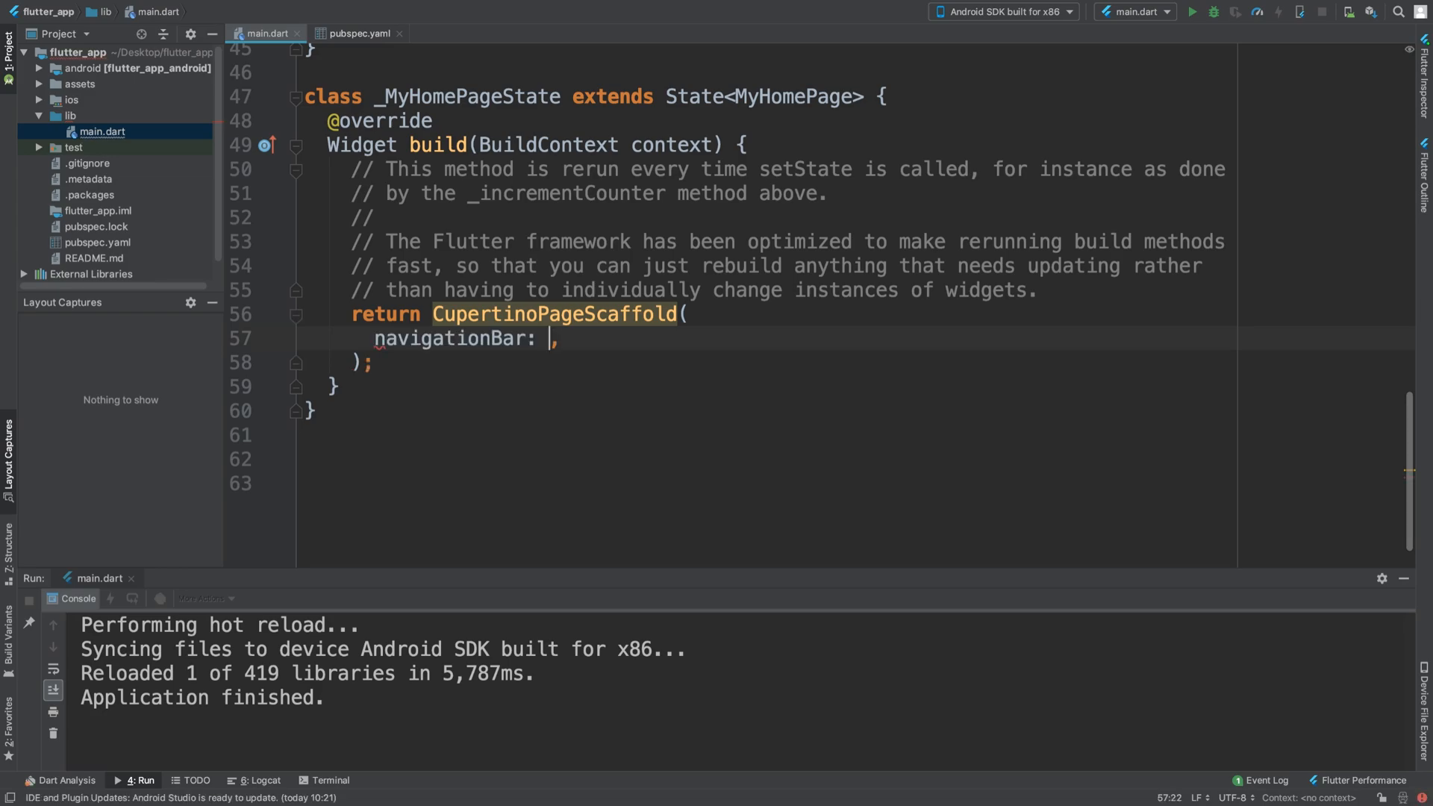
pyautogui.write('CupertinoNavigationBar()')
pyautogui.write('trailing: ,')
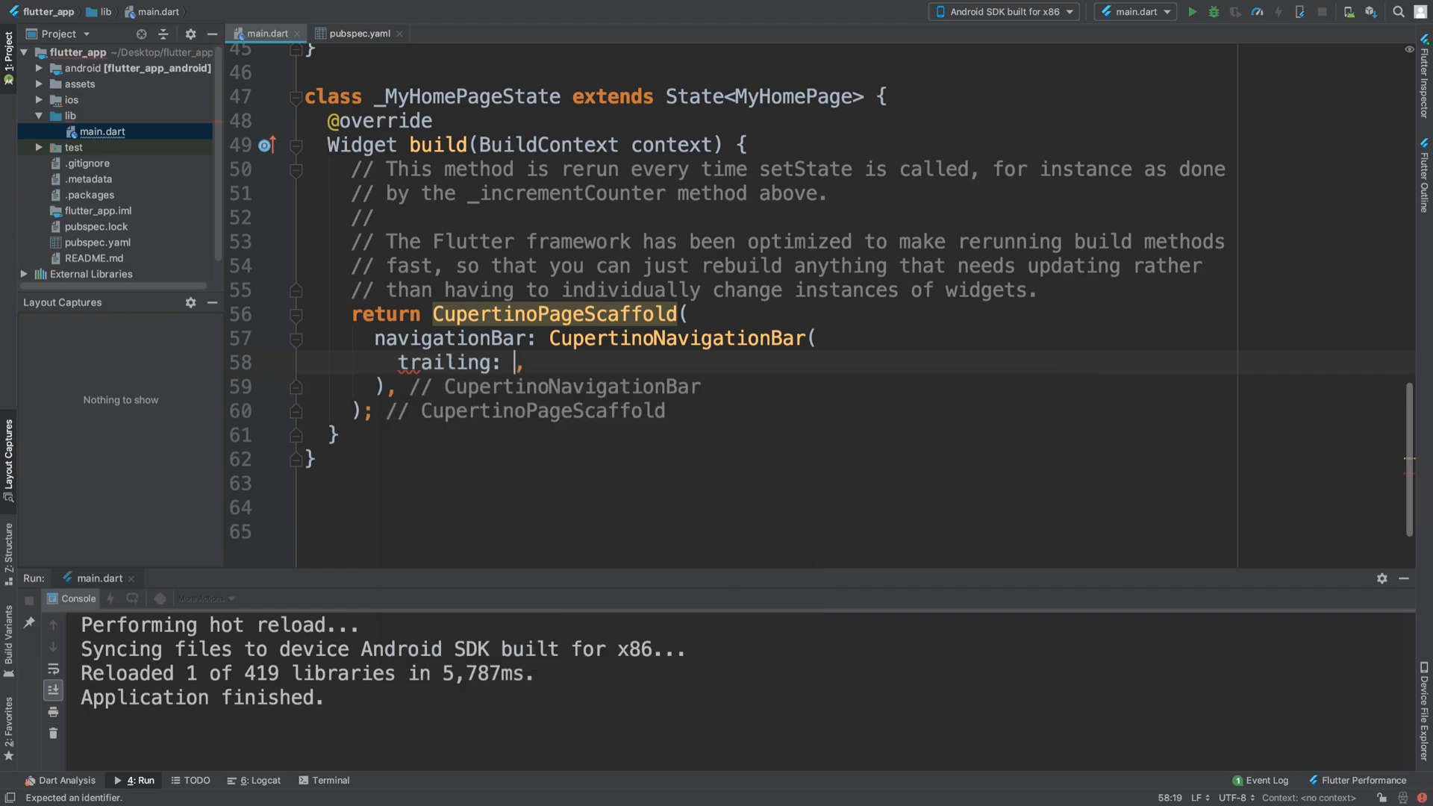
# Make trailing a CupertinoButton whose child is Text("Save").
pyautogui.write('Cuper')
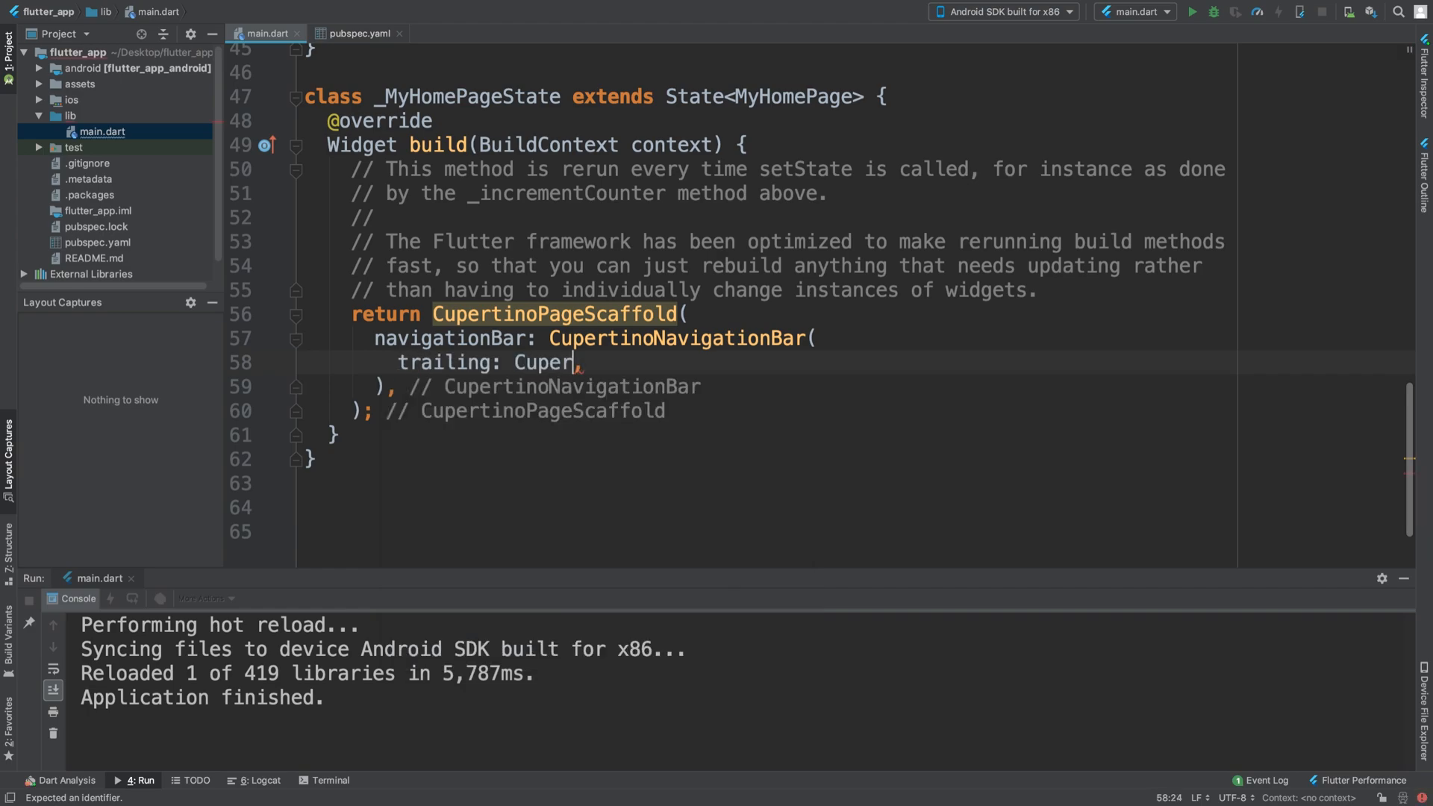
pyautogui.write('tino')
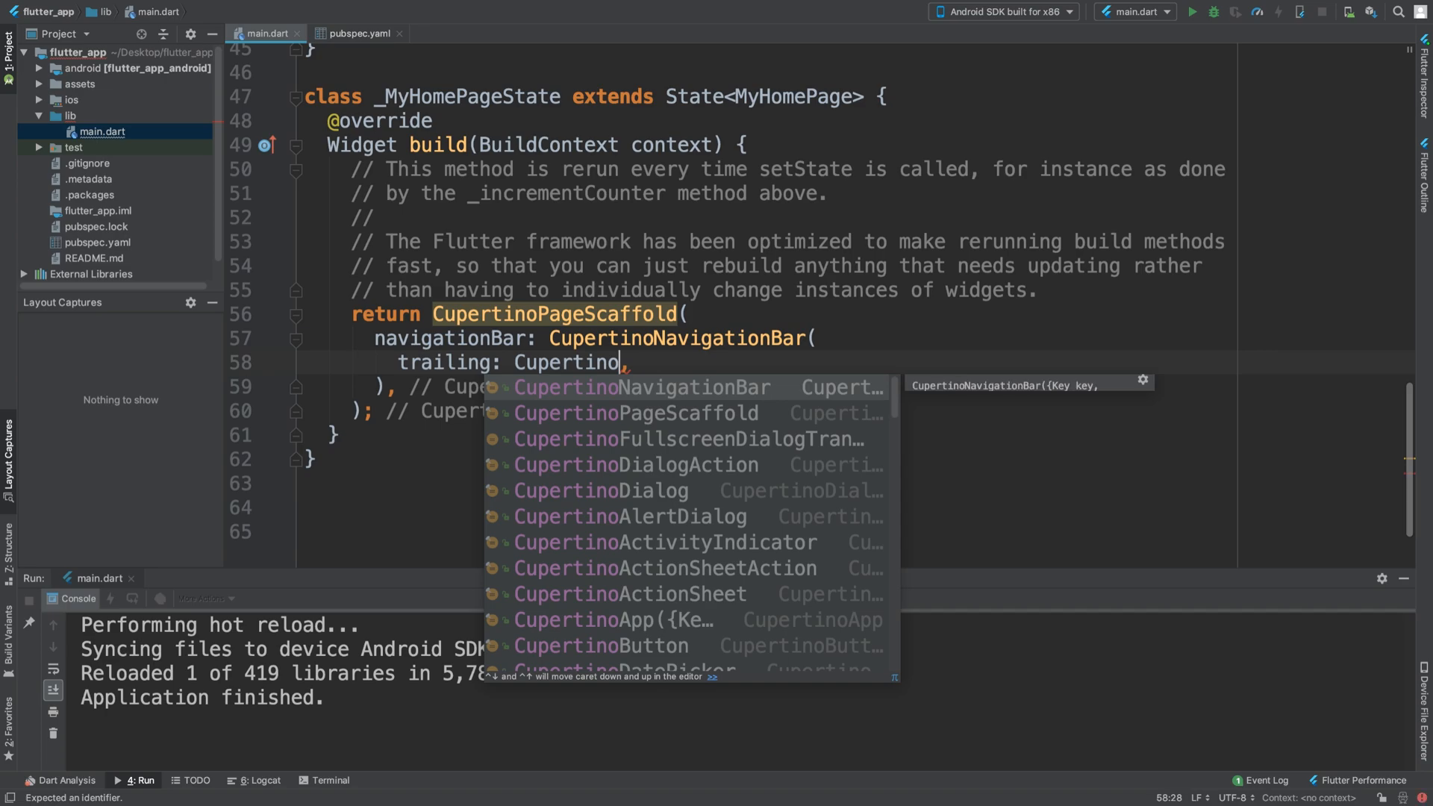
pyautogui.write('Bu')
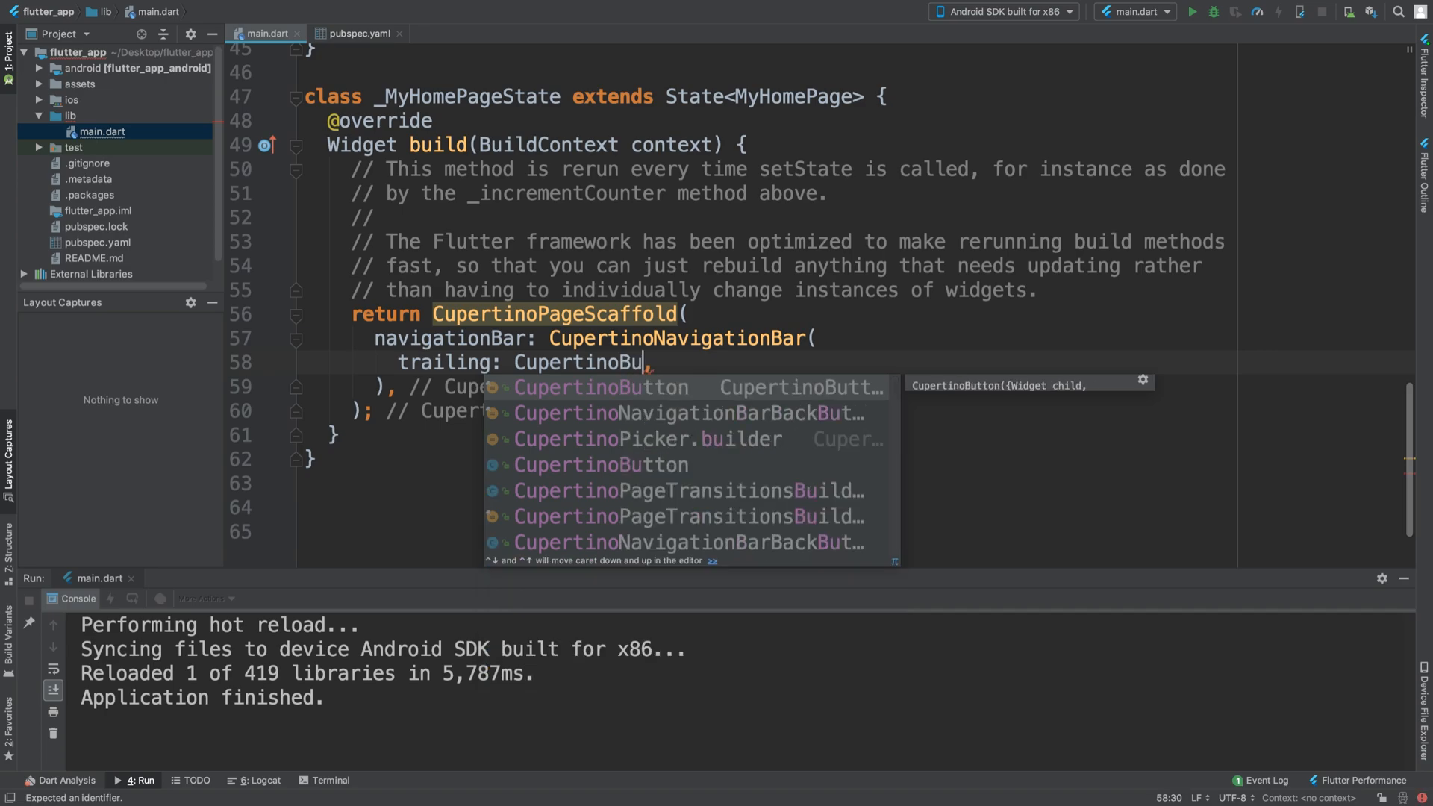
pyautogui.click(600, 388)
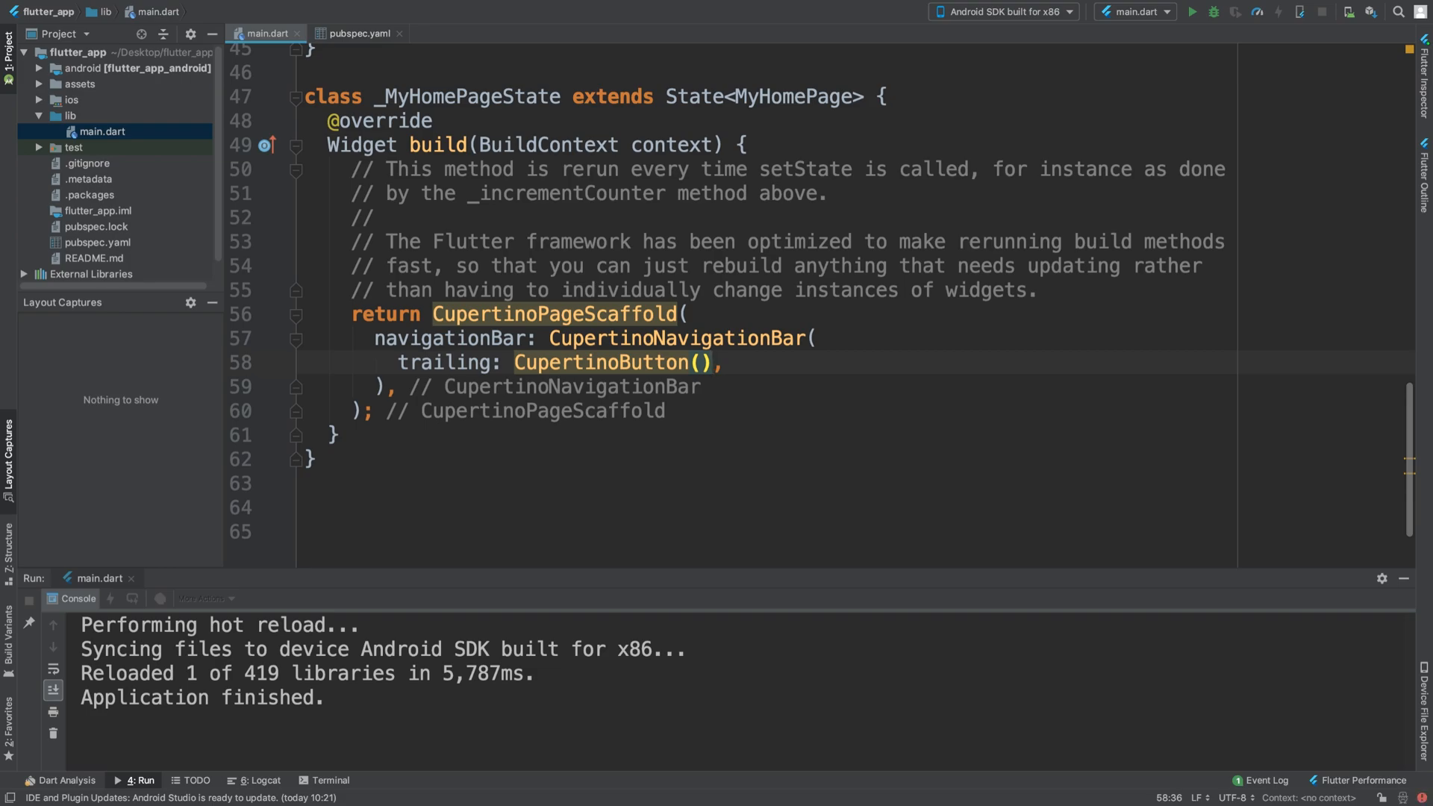
pyautogui.write('child: Text("')
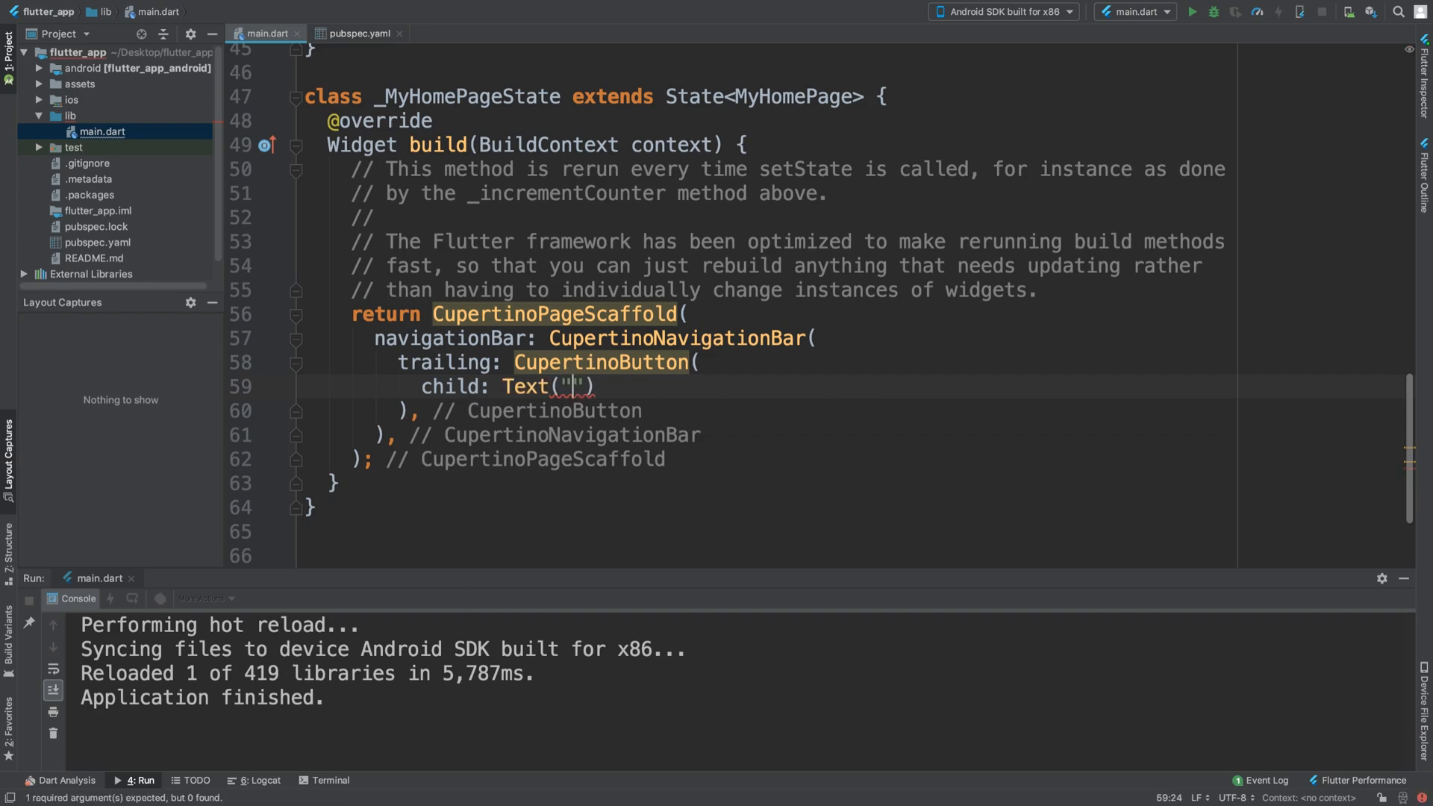
pyautogui.write('Save')
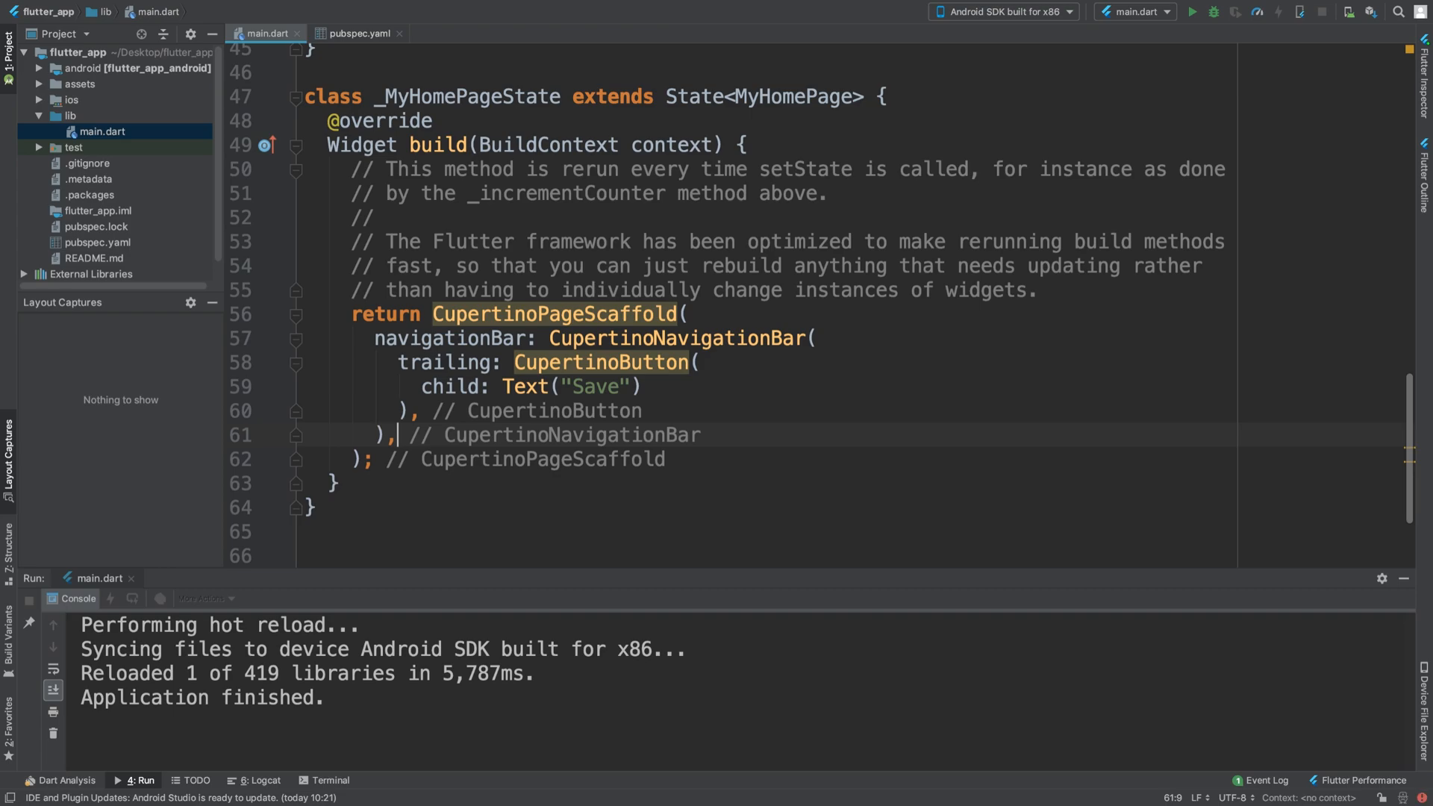
# Give the scaffold a SafeArea child wrapping a Container with Text("Hello").
pyautogui.write('chil')
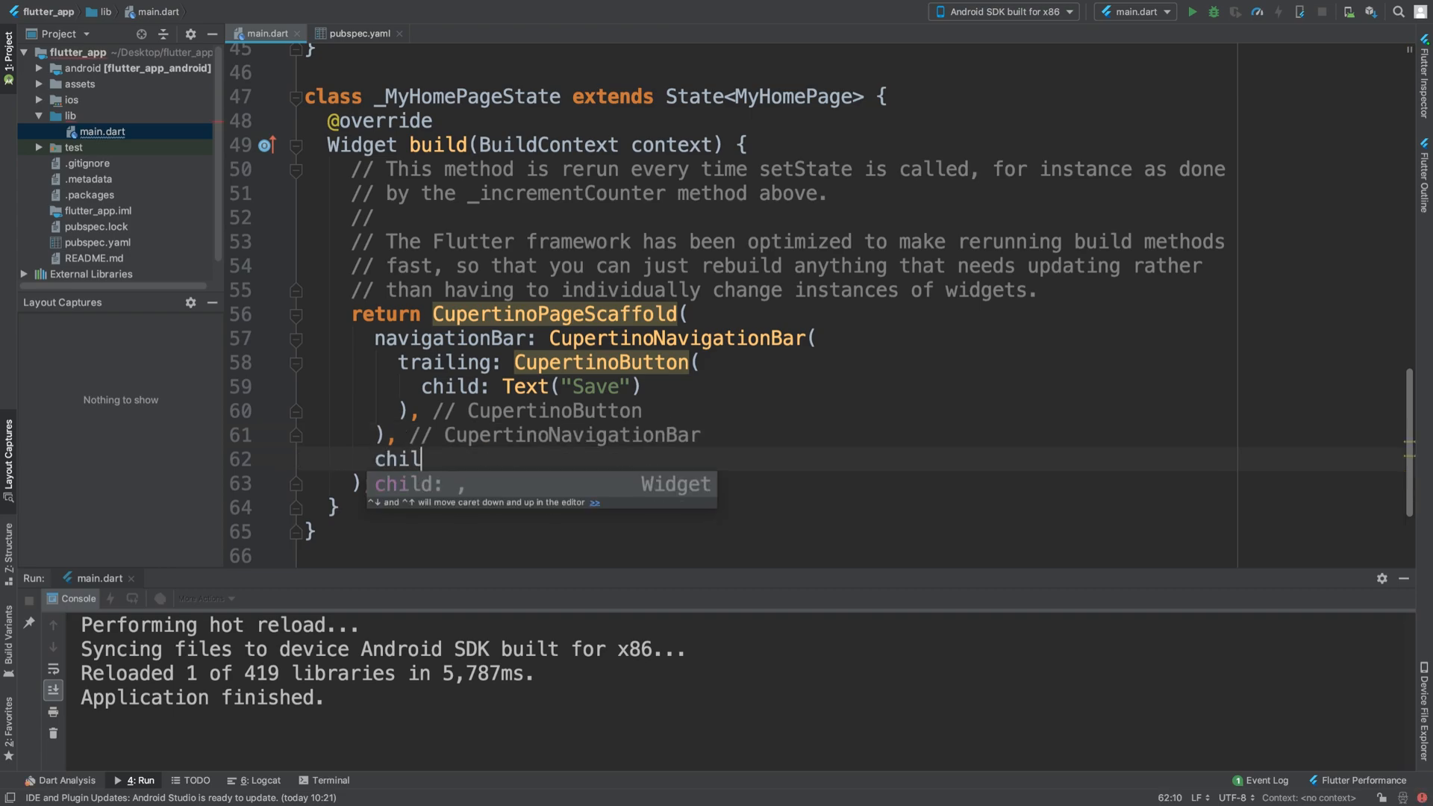
pyautogui.write('d: SafeArea(child: null')
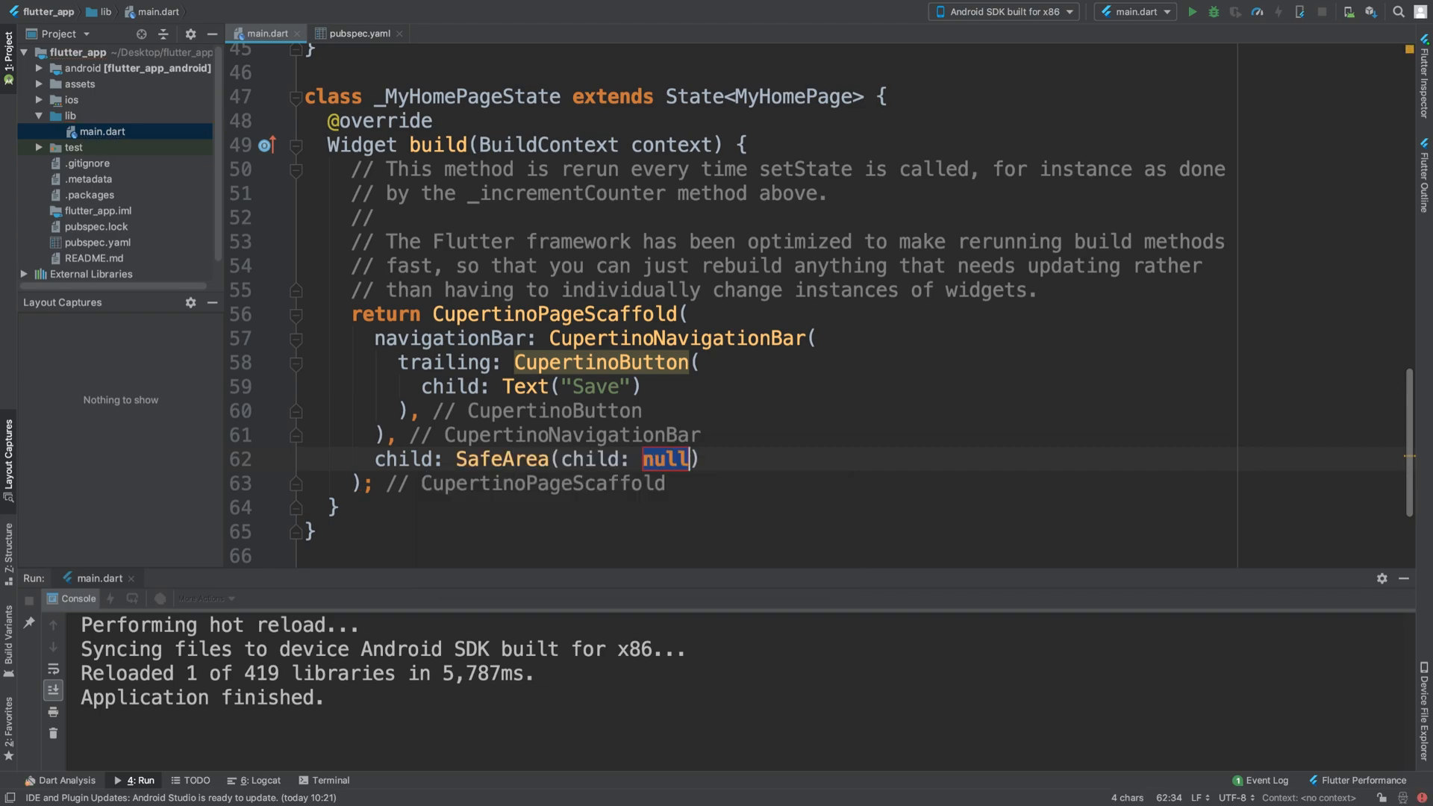
pyautogui.press('Delete')
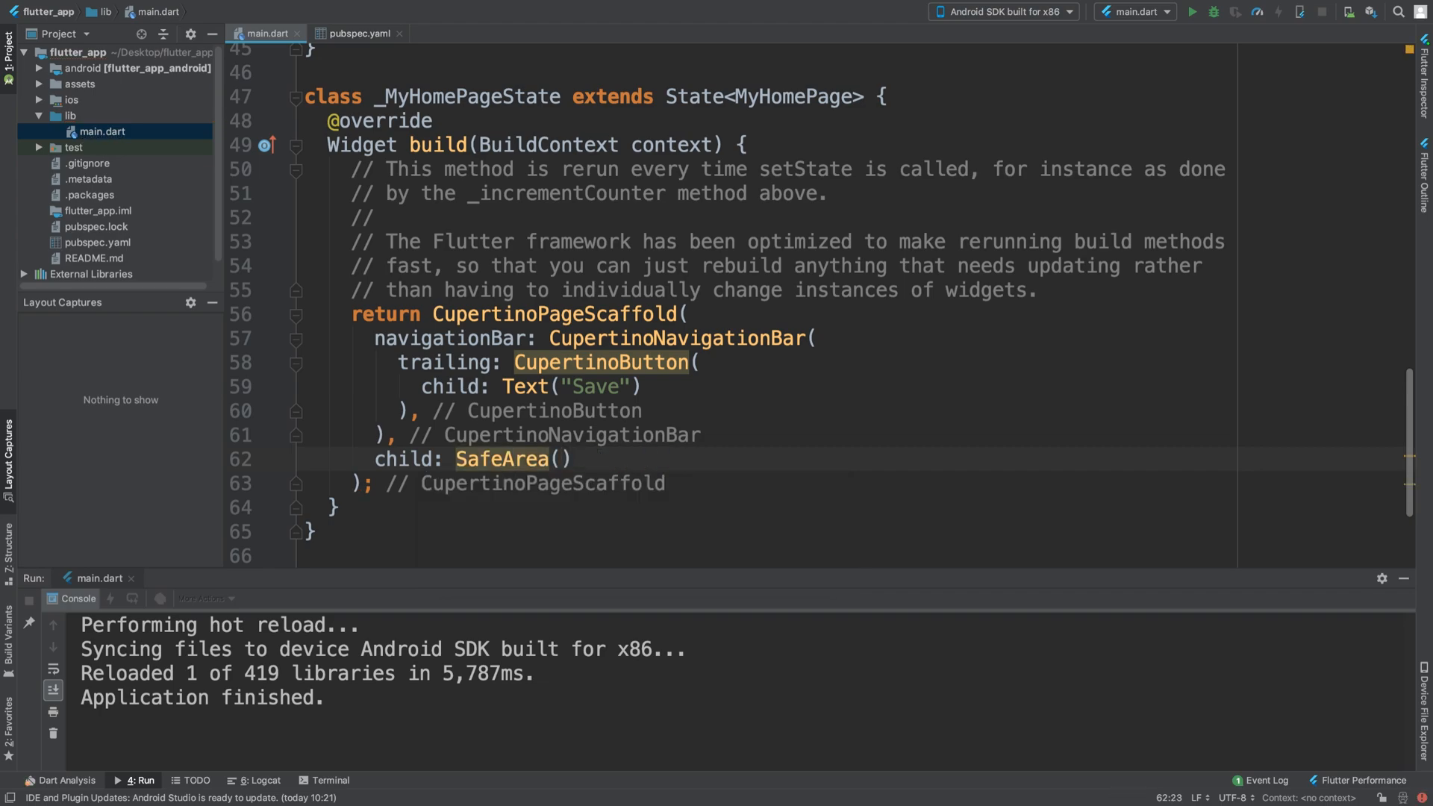
pyautogui.write('child: Text')
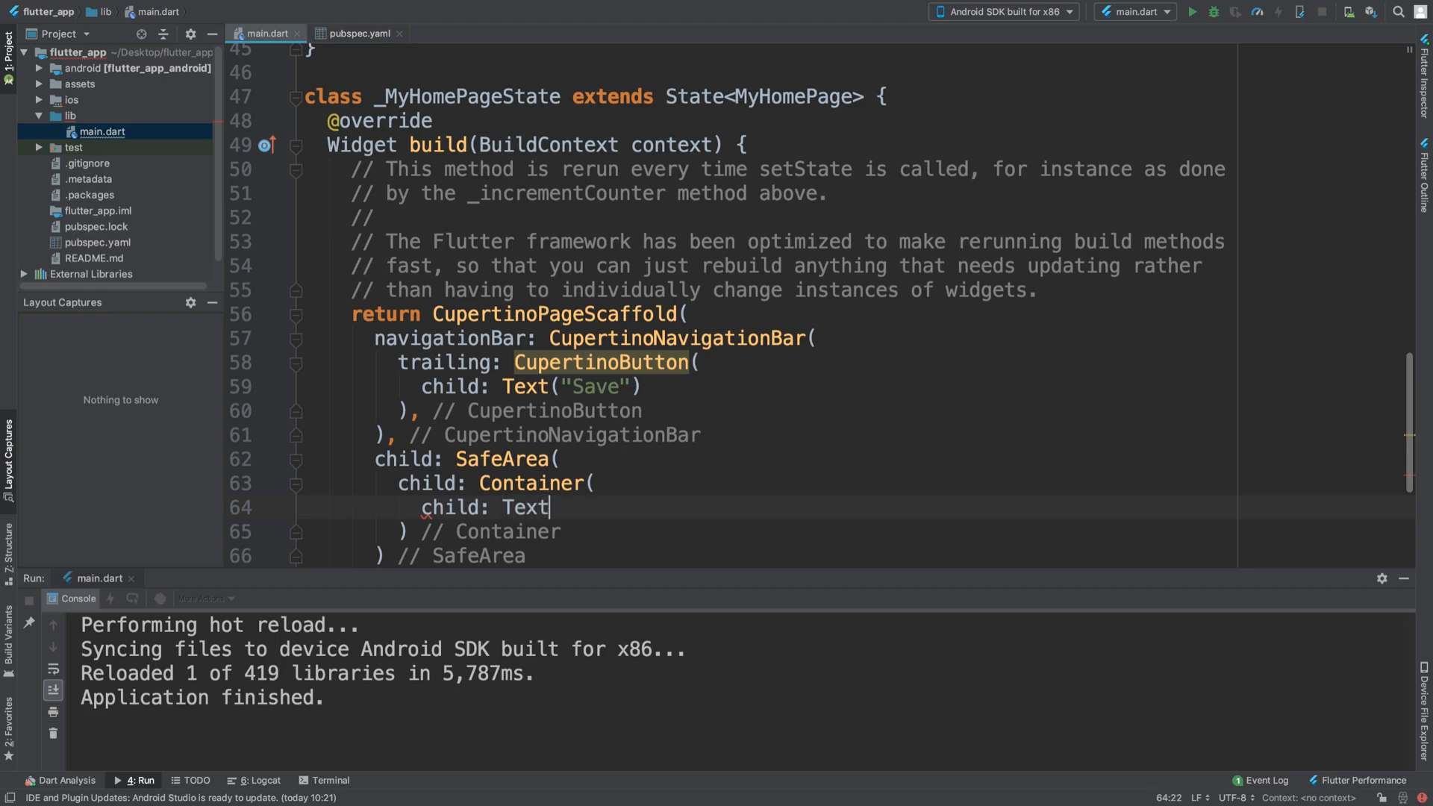
pyautogui.write('("Hel")')
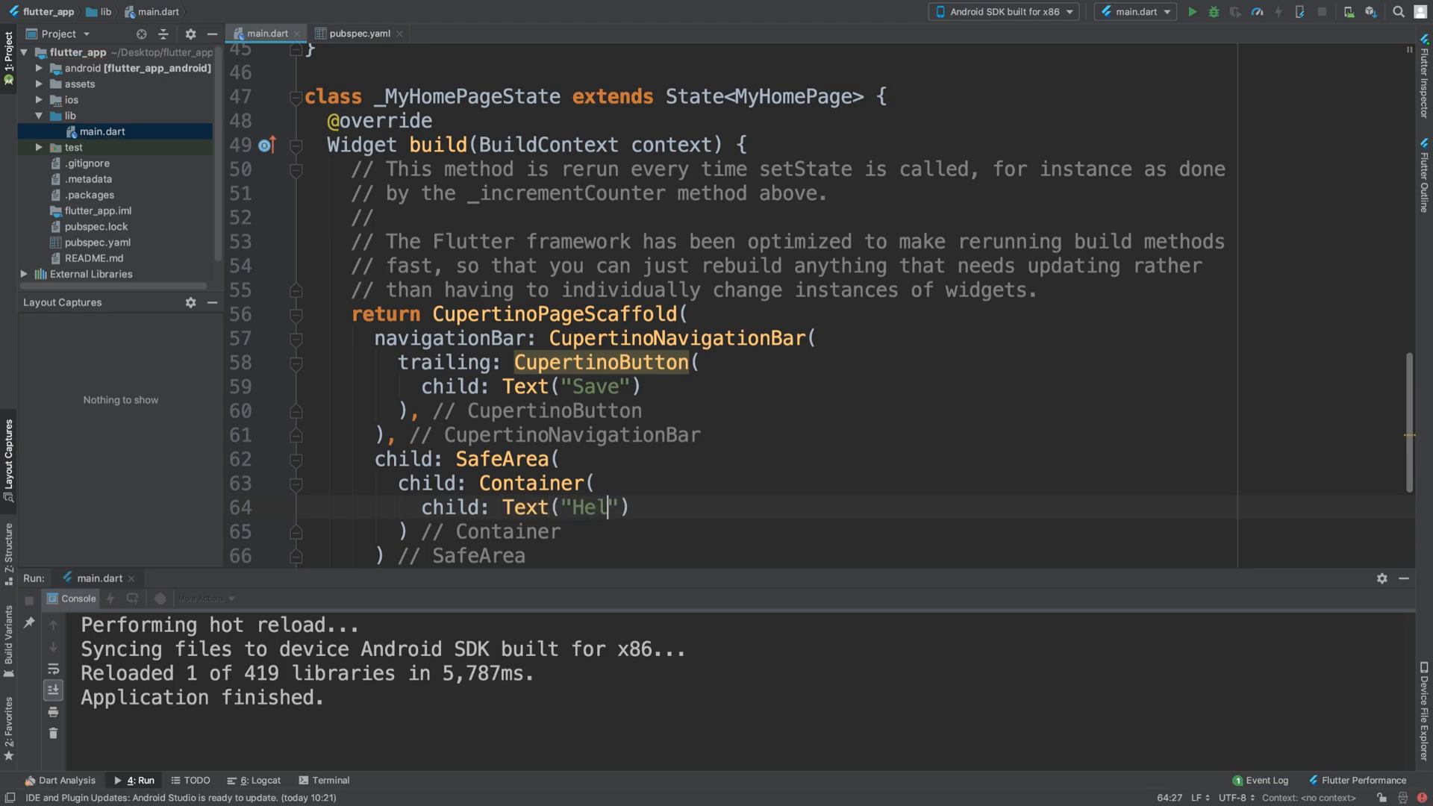
pyautogui.write('lo')
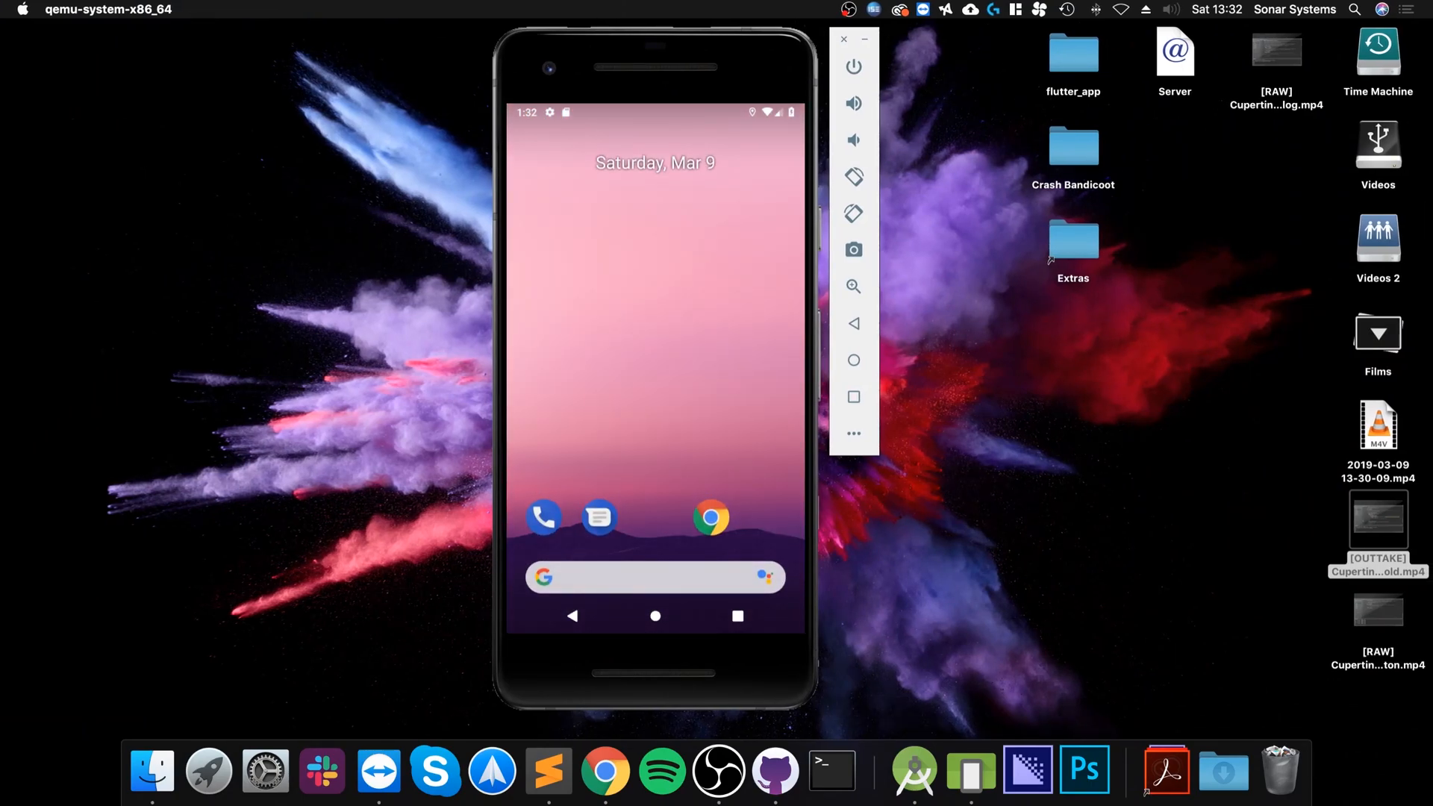
pyautogui.click(737, 615)
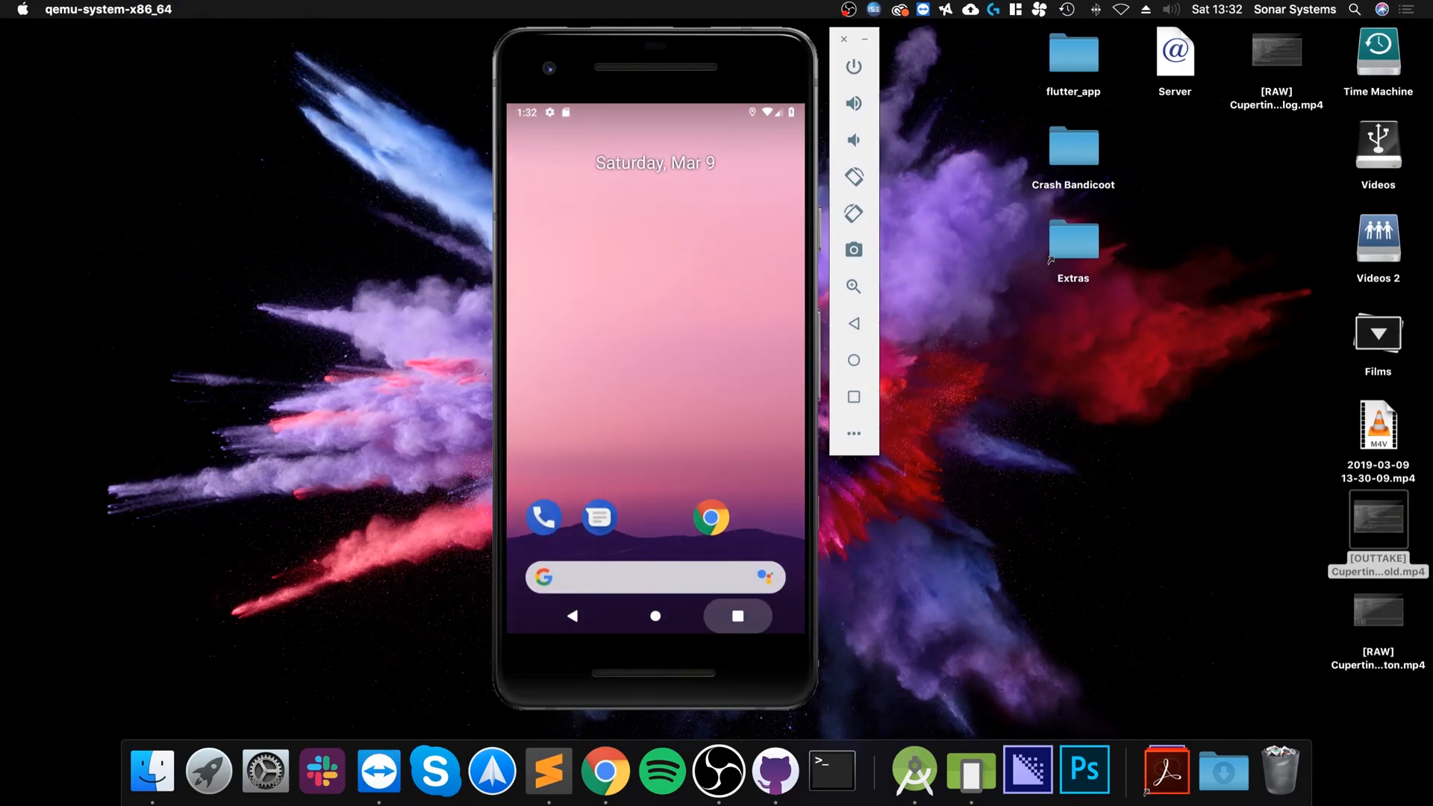
pyautogui.click(599, 518)
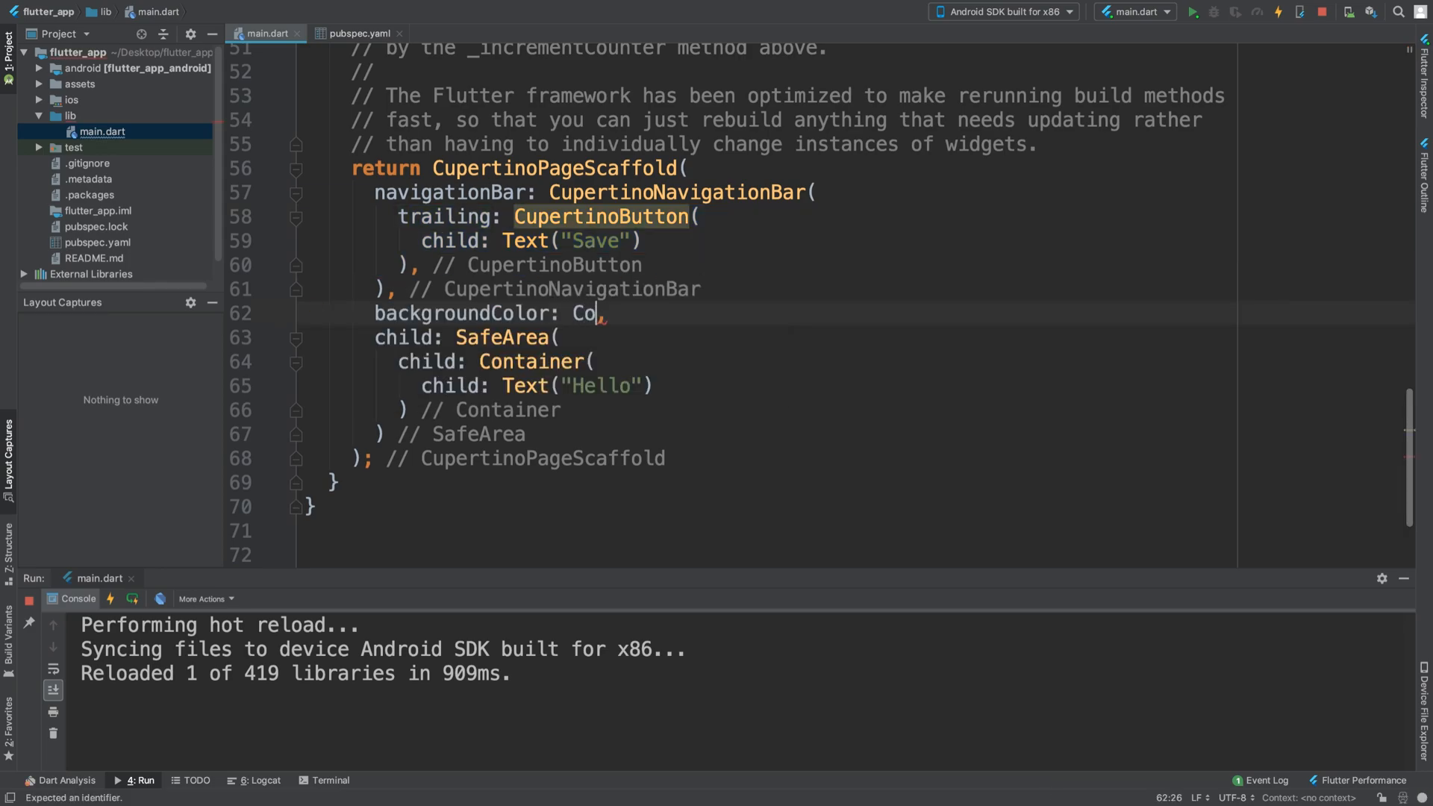
# Add backgroundColor: Colors.red inside the CupertinoNavigationBar constructor.
pyautogui.write('lors.red')
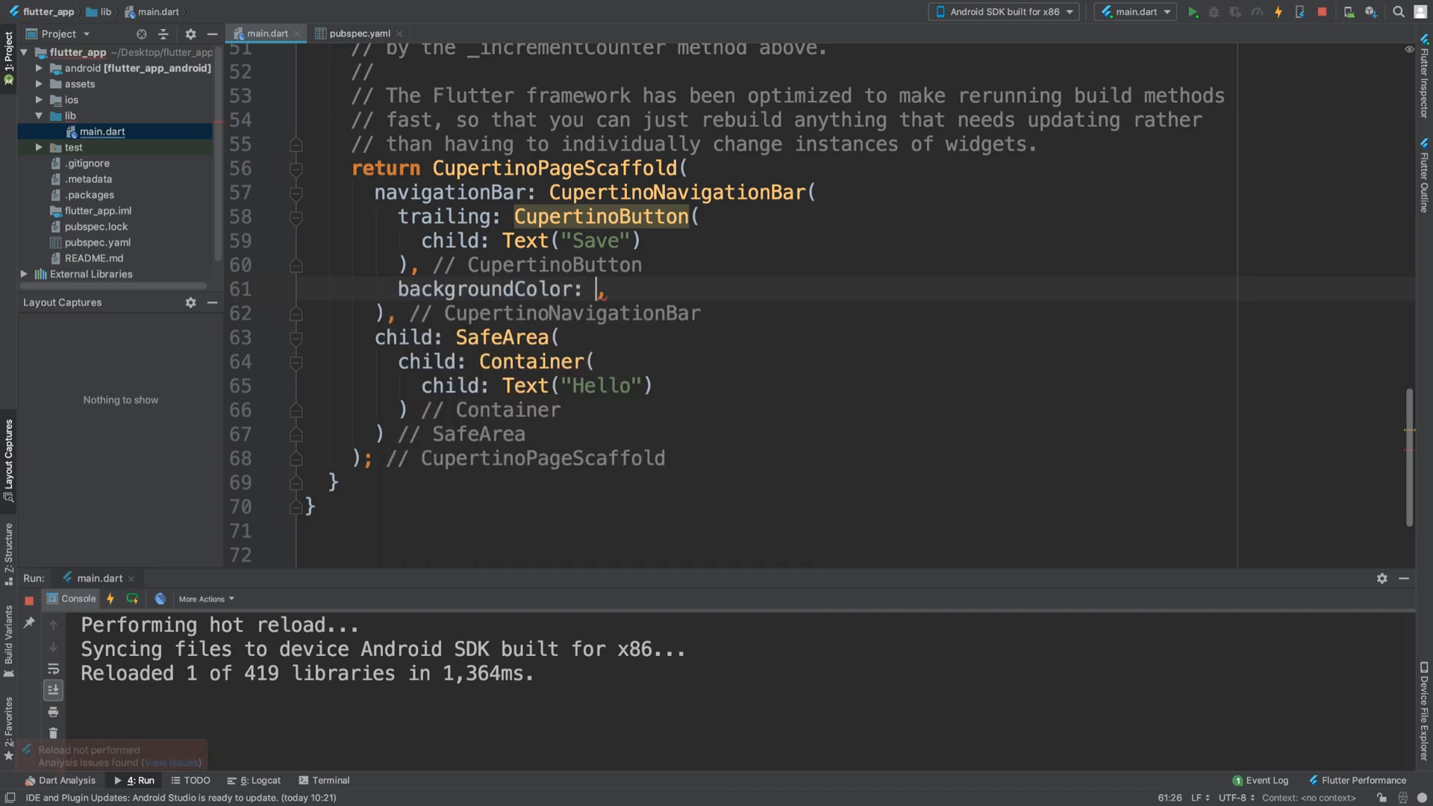
pyautogui.write('backgroundColor: Colors.red,')
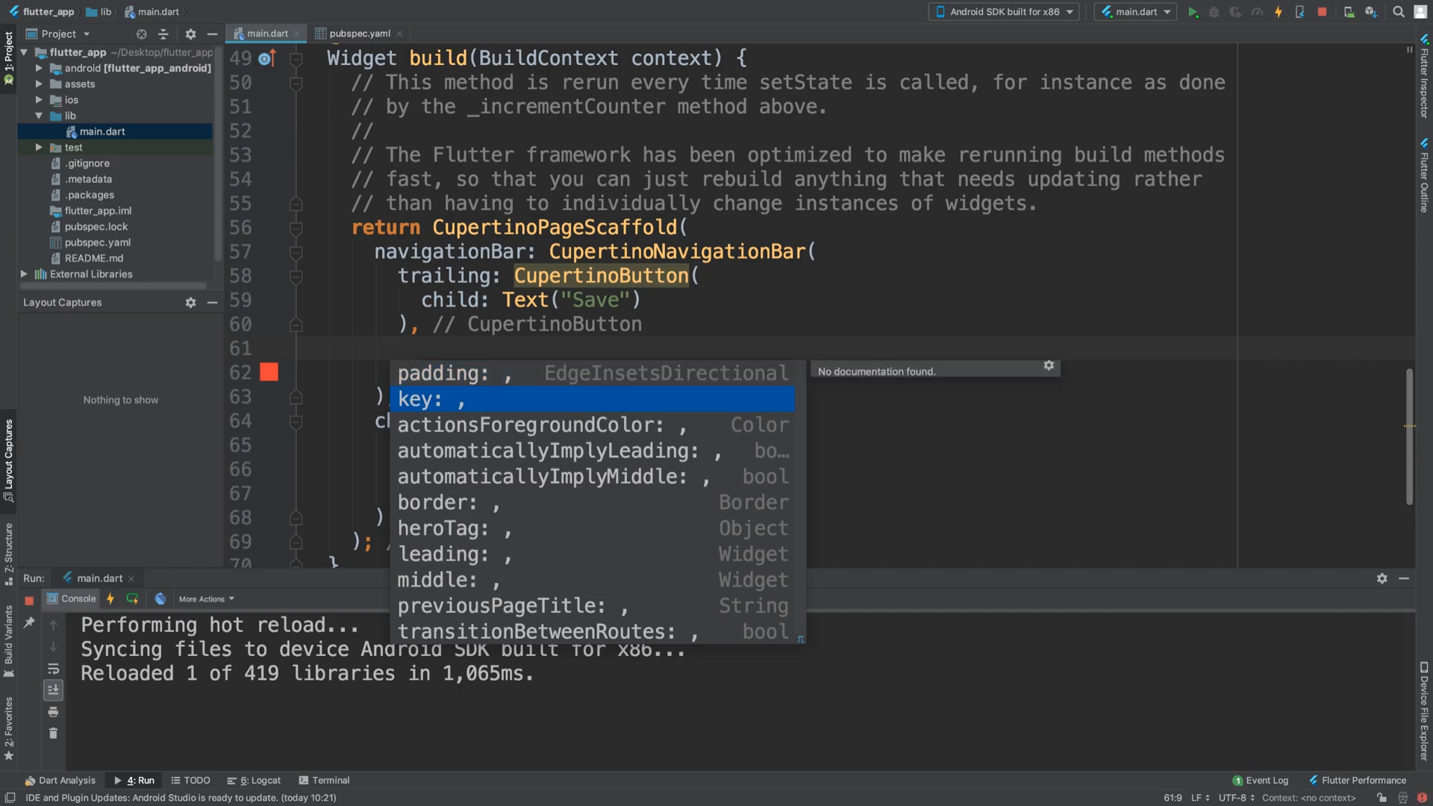
# Select 'middle' from the CupertinoNavigationBar property suggestions to read its documentation.
pyautogui.click(447, 580)
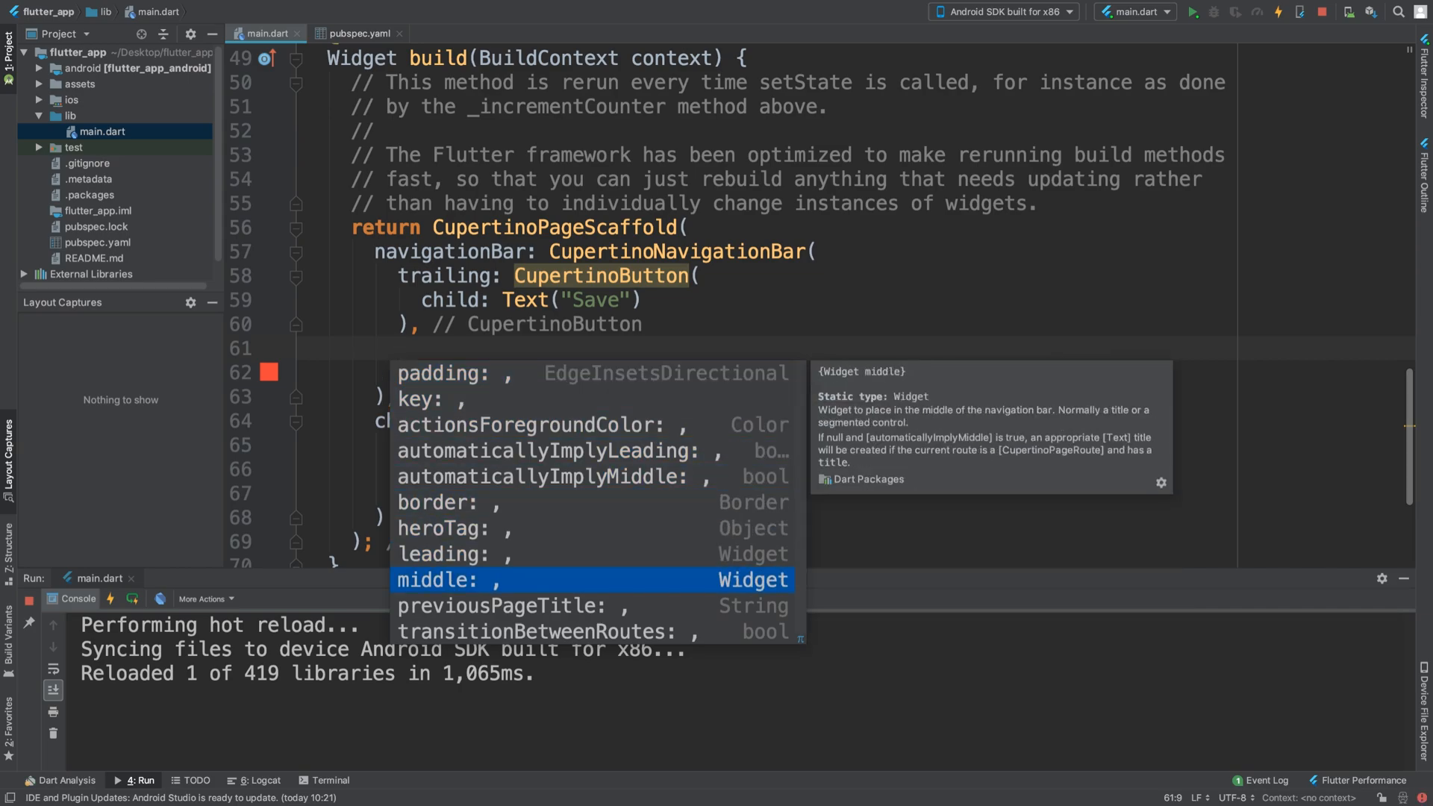